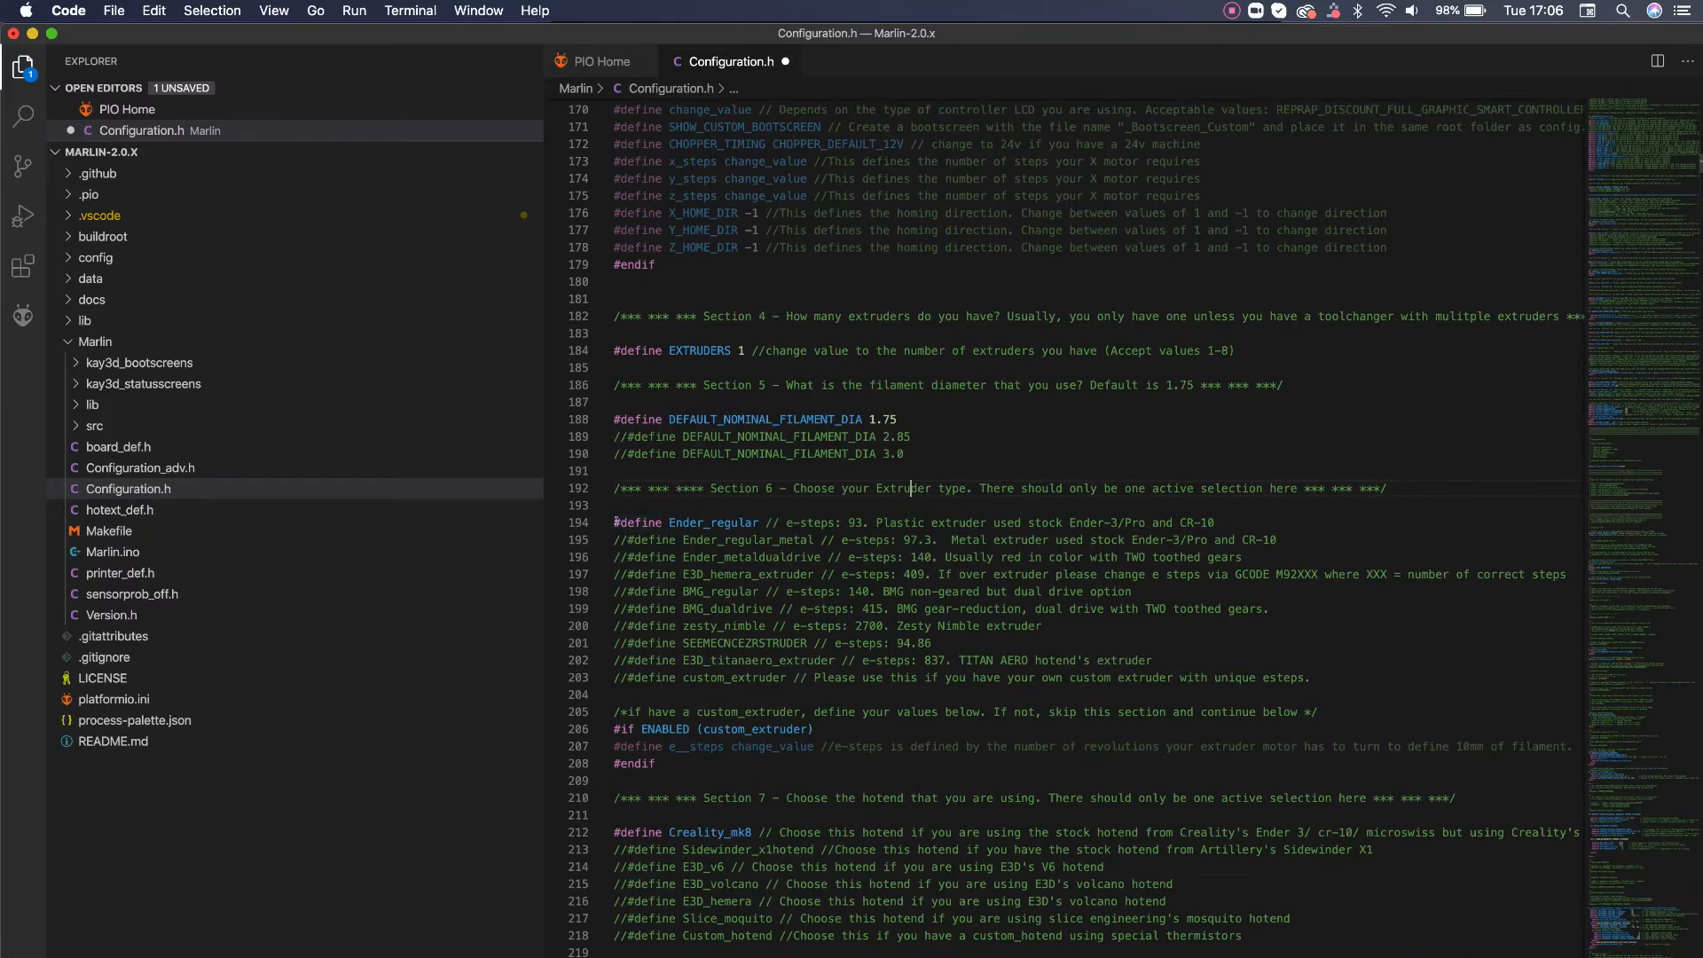
Open the 'Marlin-Cheetah 5_0 For Ender 5 Plus.zip' file page on GitHub and download it
scroll("down", 3)
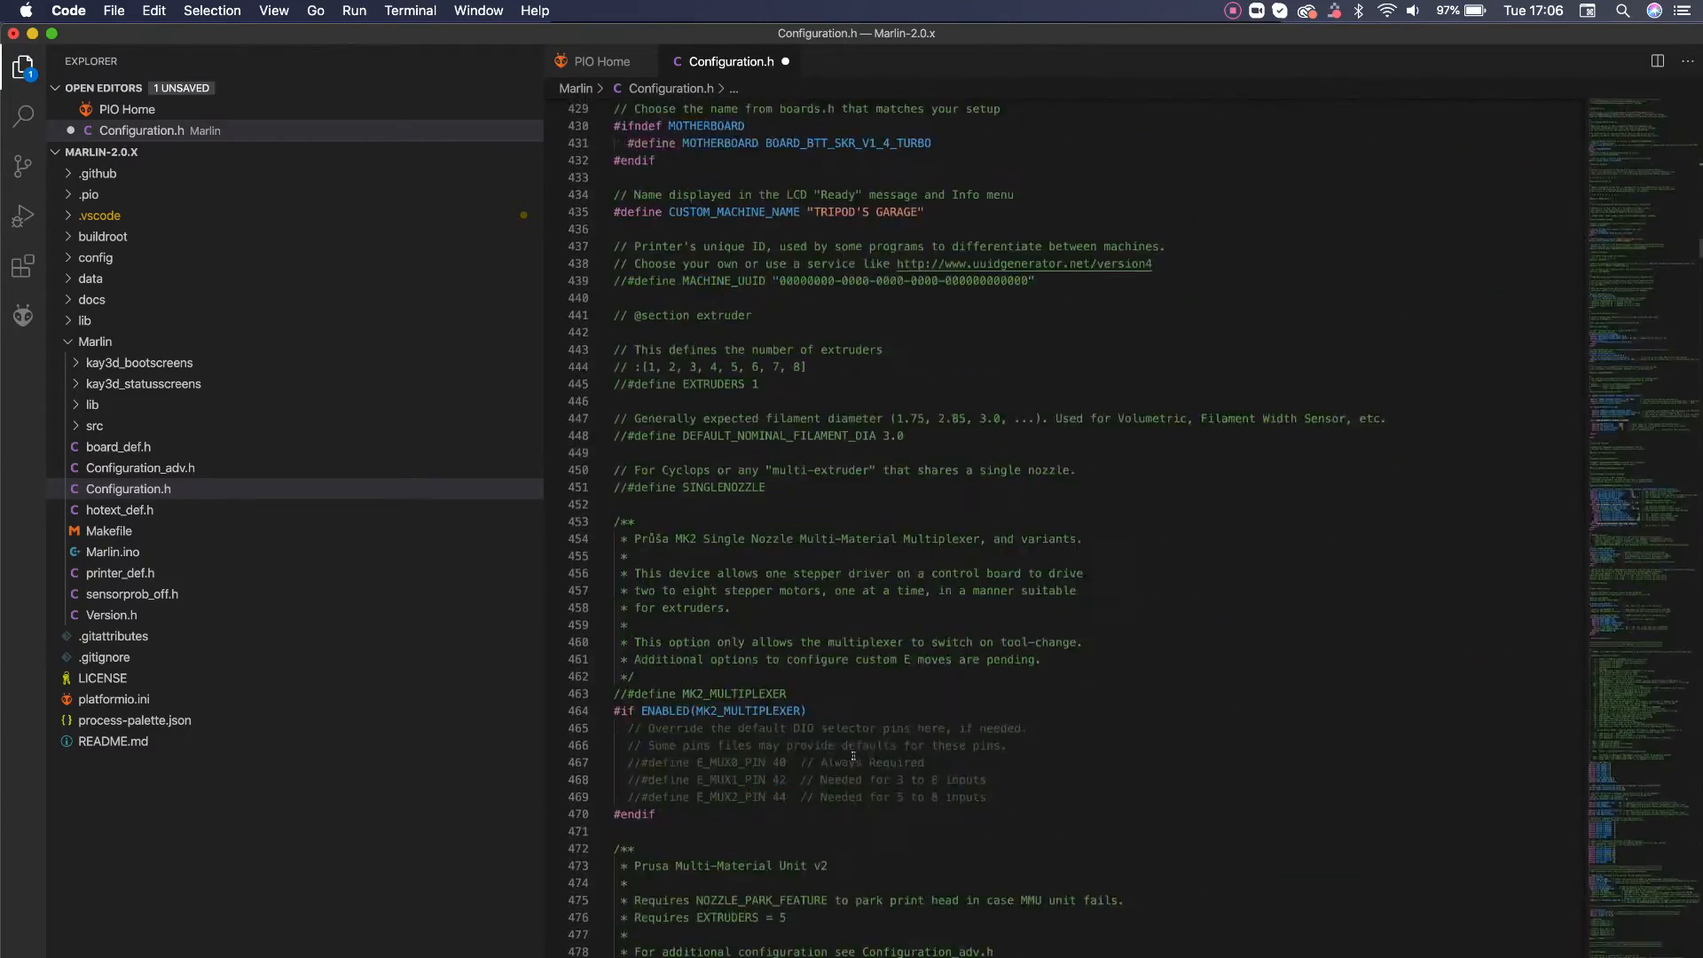
scroll("down", 3)
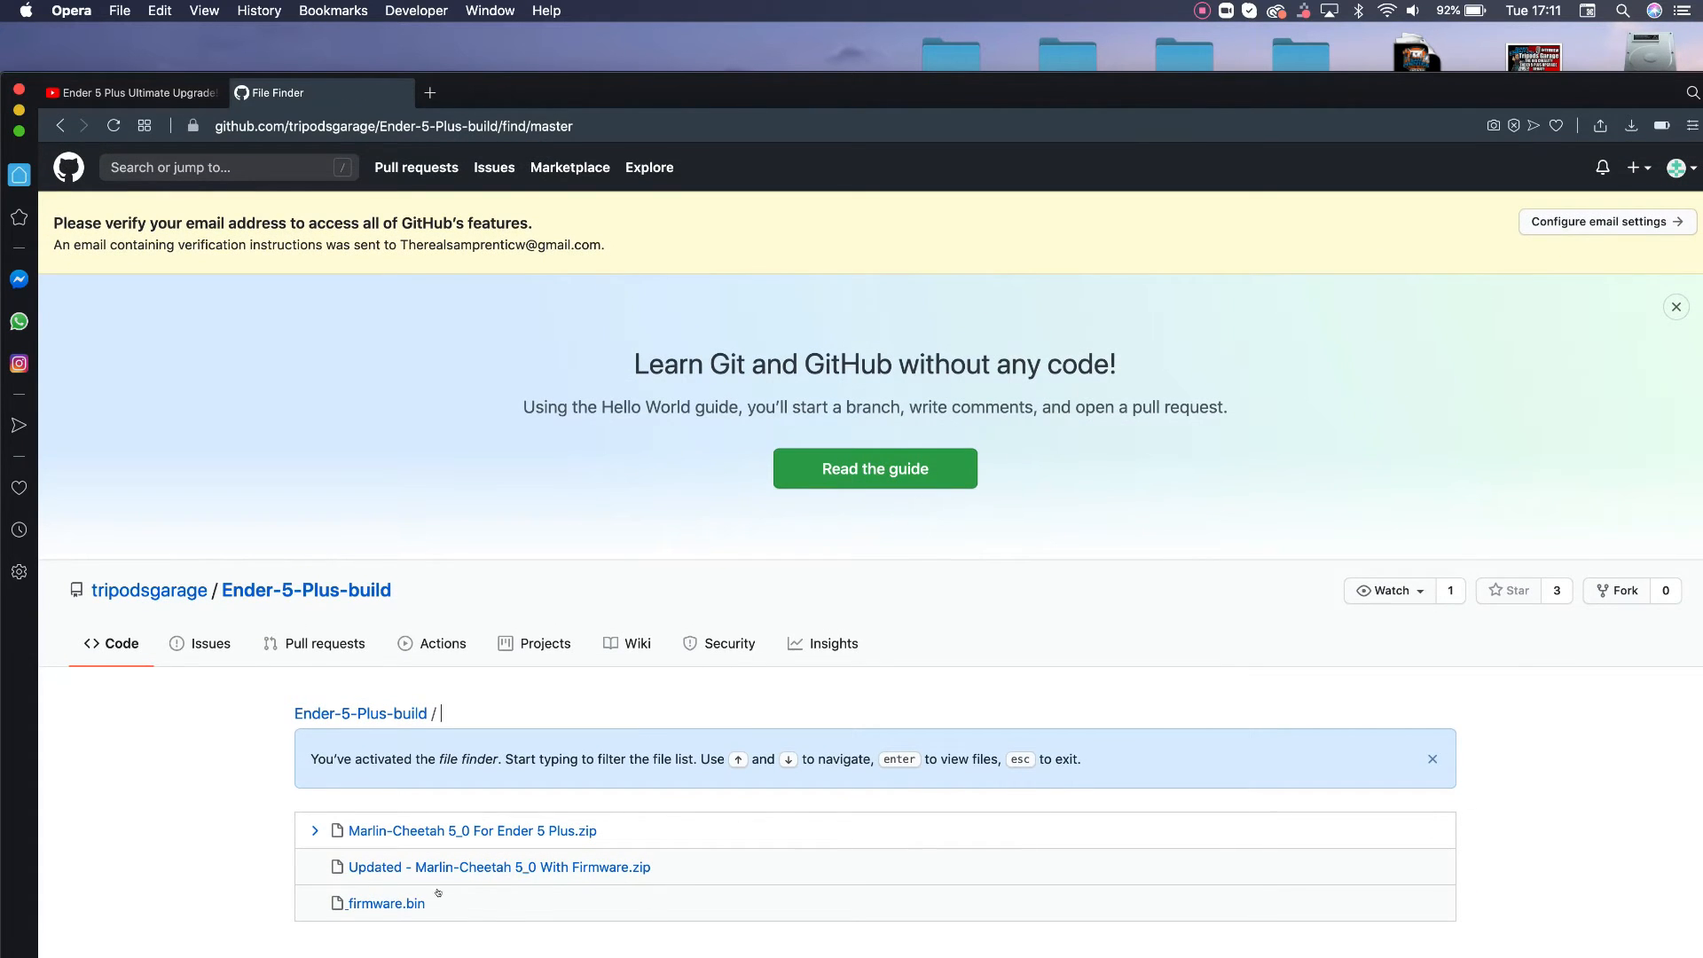
left_click(471, 831)
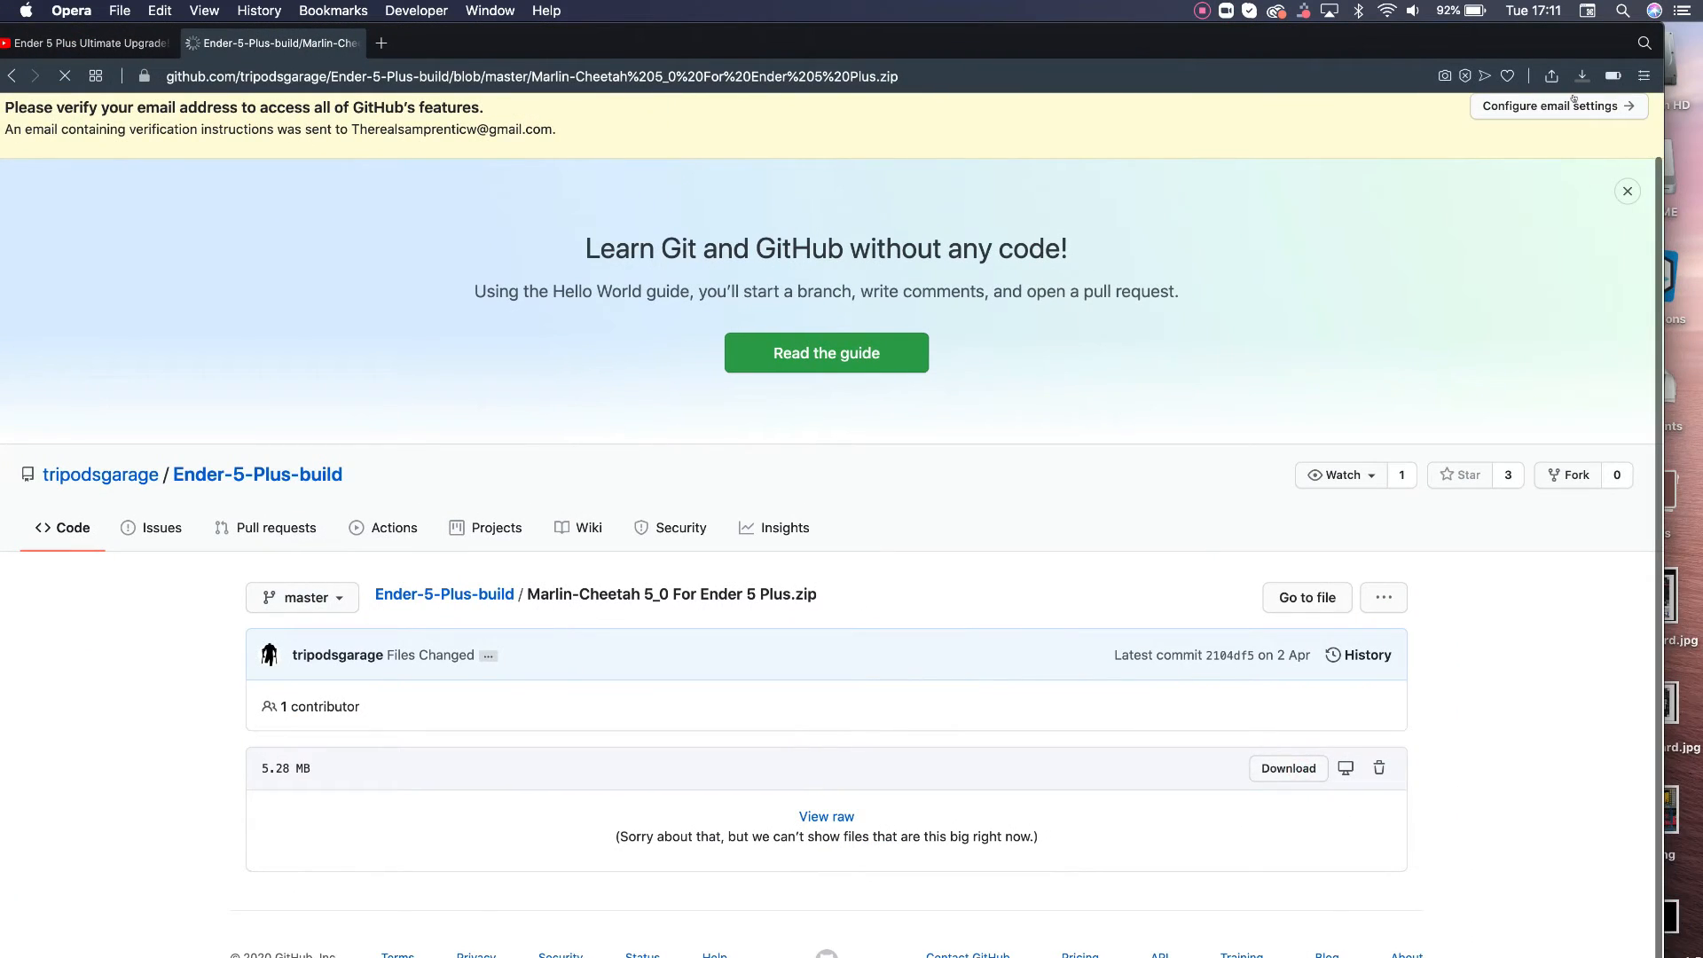
left_click(1582, 77)
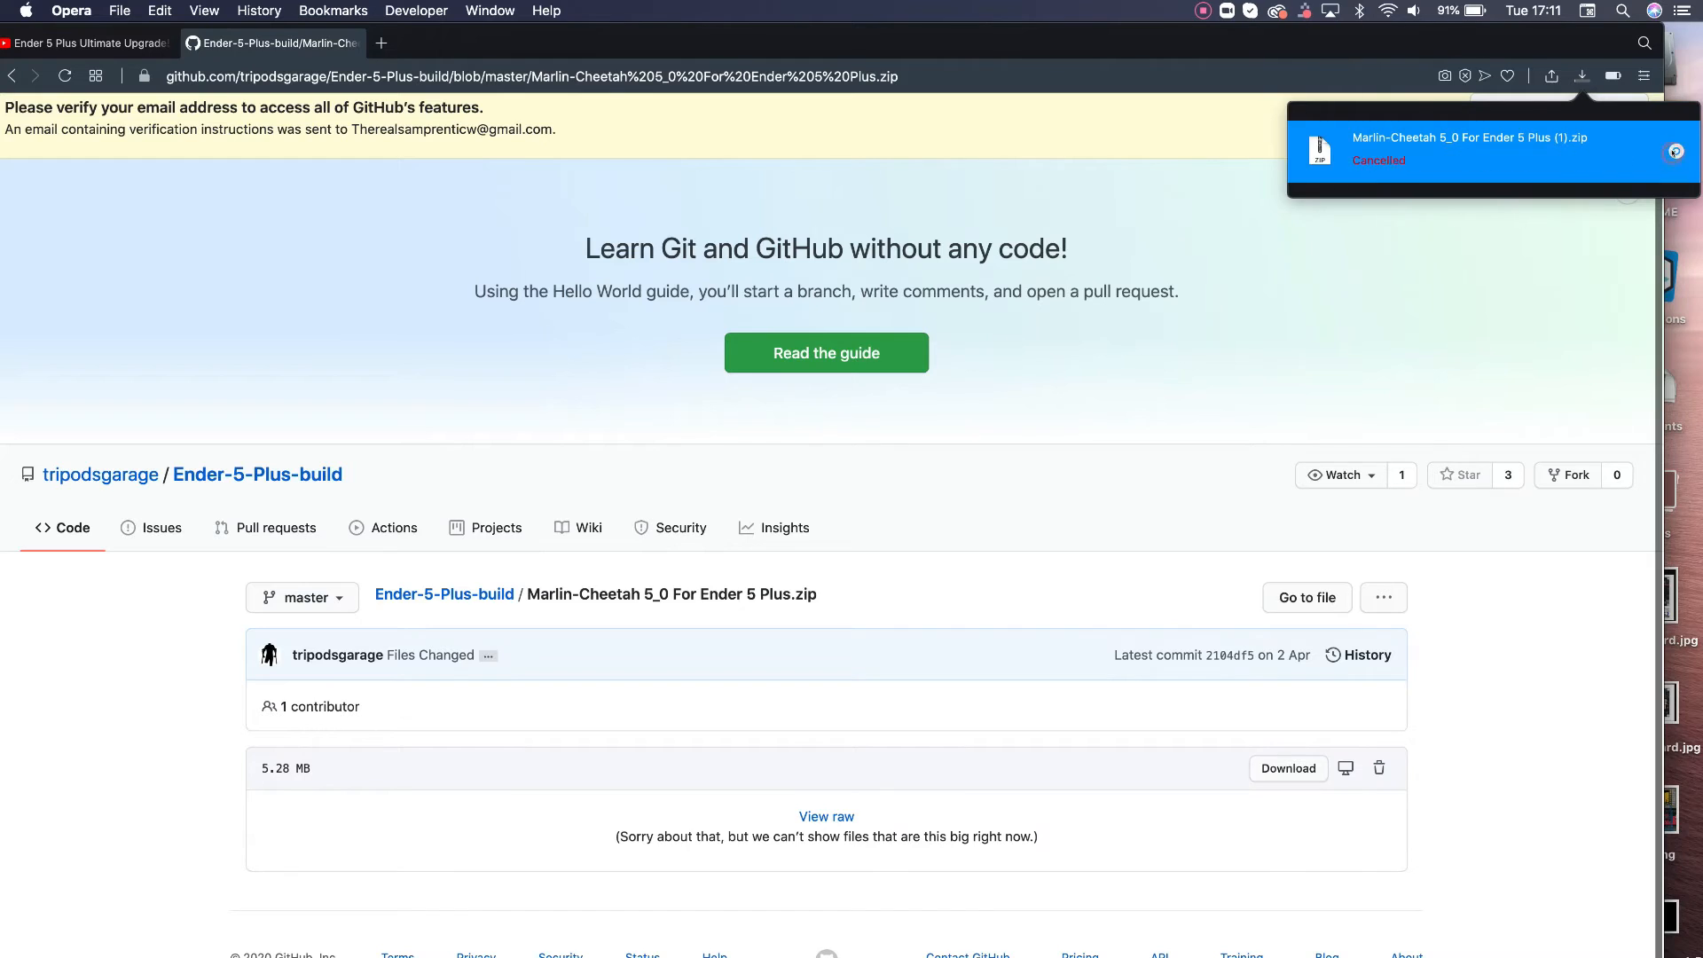